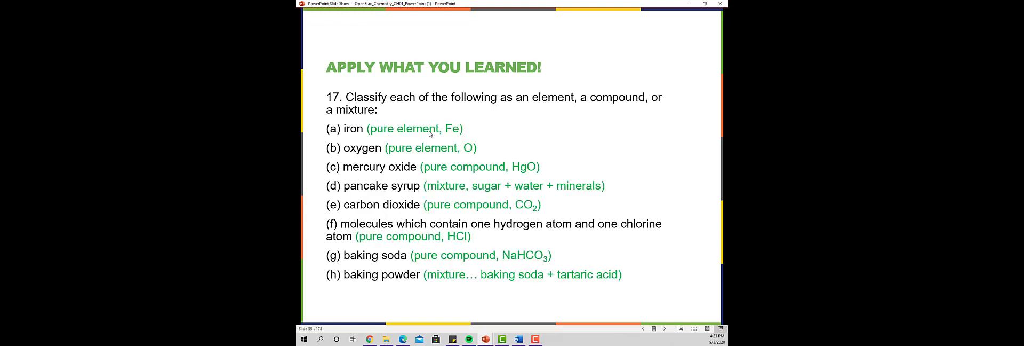
mouse_move(445, 133)
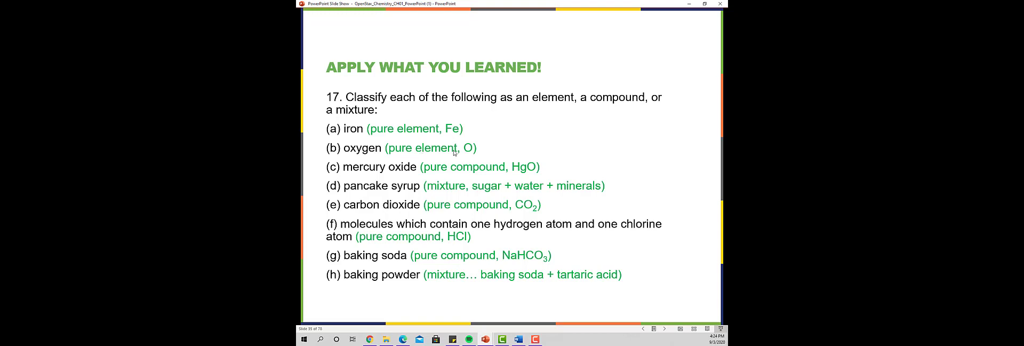
mouse_move(468, 151)
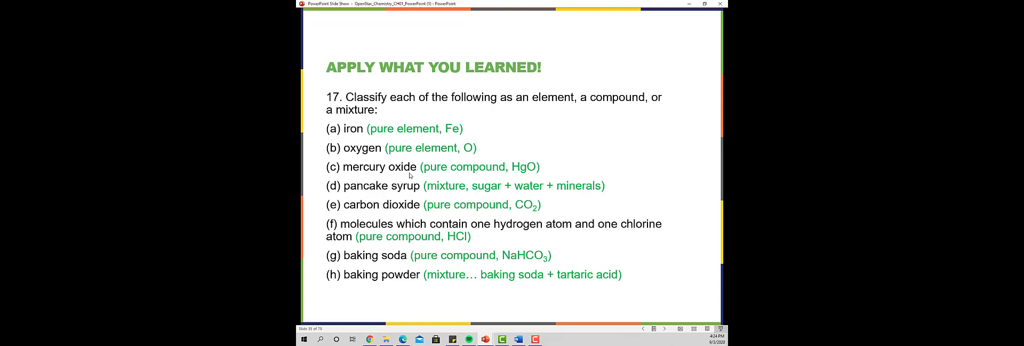
mouse_move(420, 173)
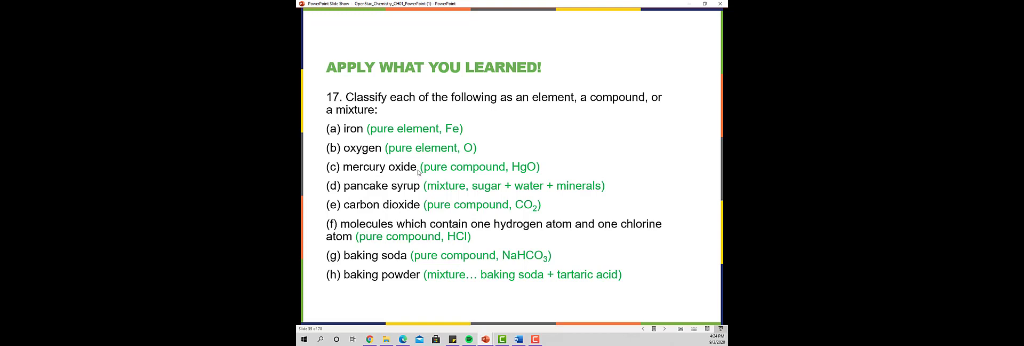
mouse_move(432, 174)
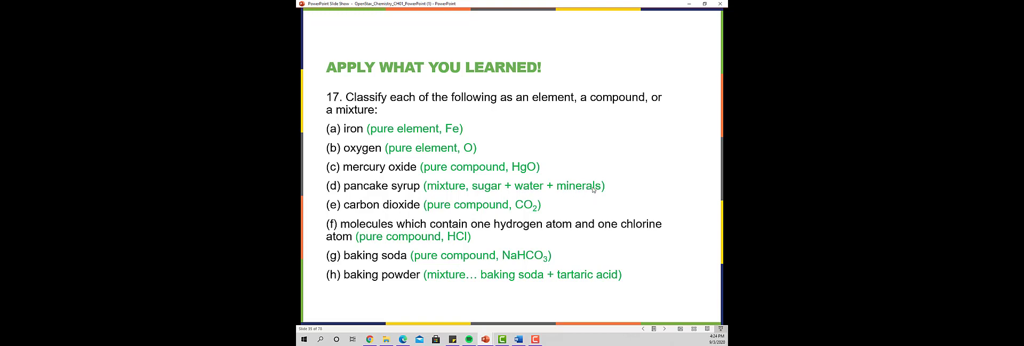
mouse_move(534, 215)
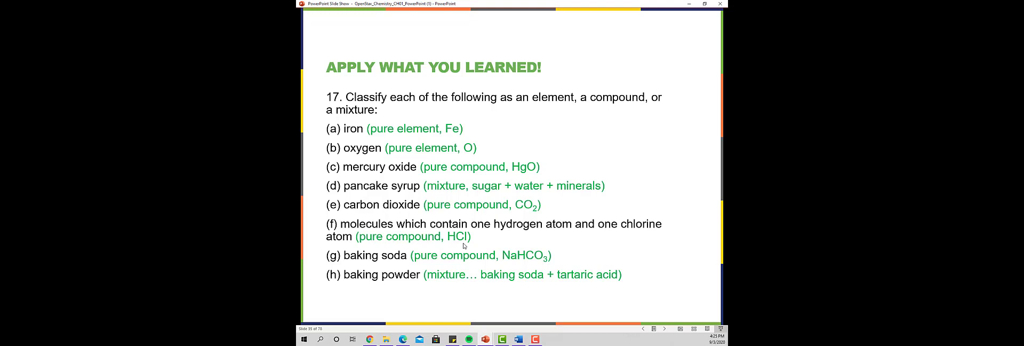
mouse_move(628, 227)
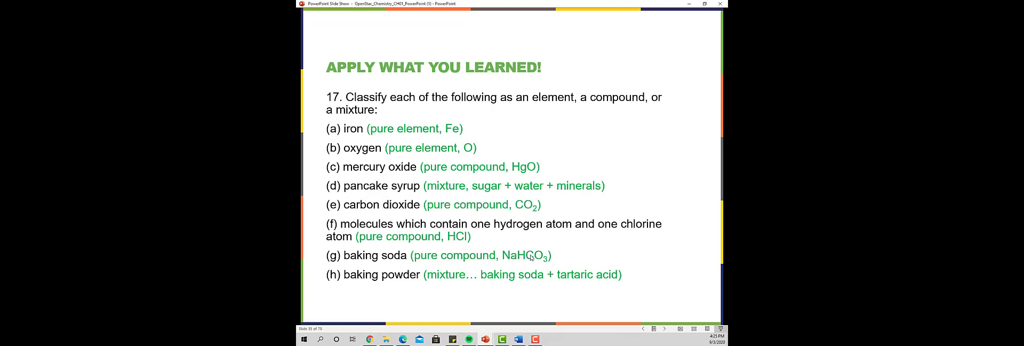
mouse_move(385, 256)
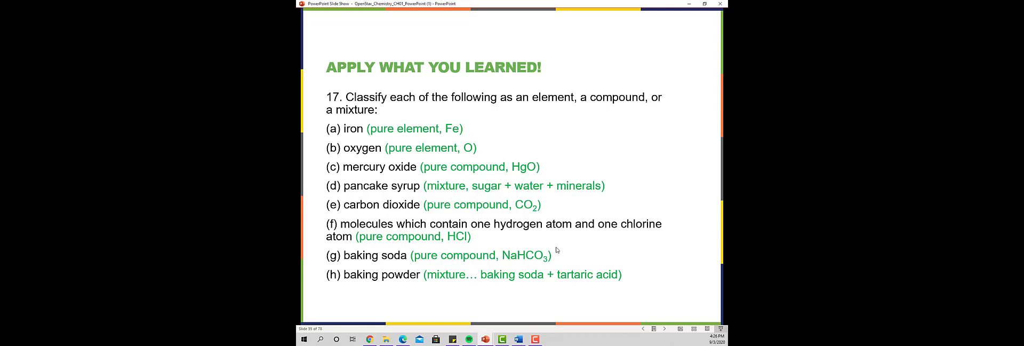
mouse_move(536, 254)
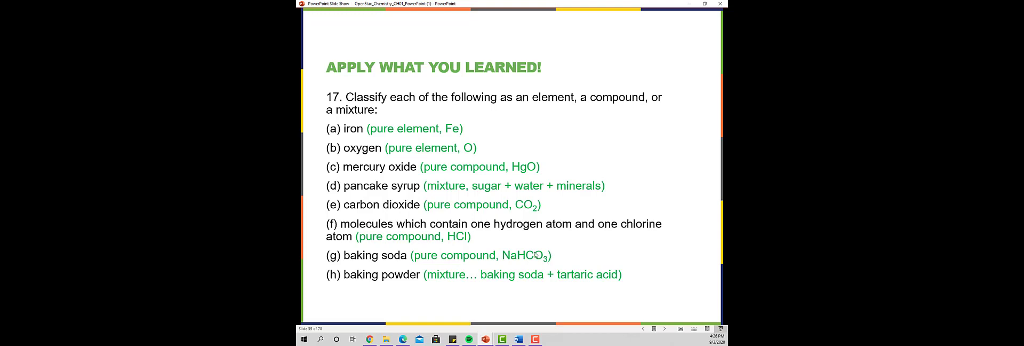
mouse_move(535, 255)
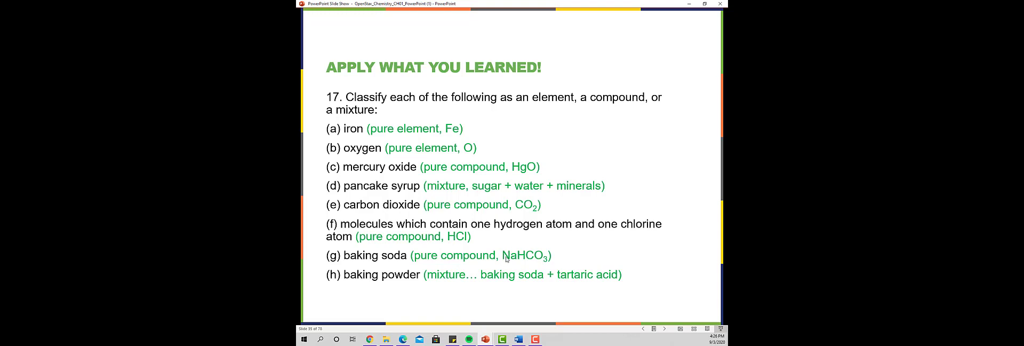
mouse_move(341, 289)
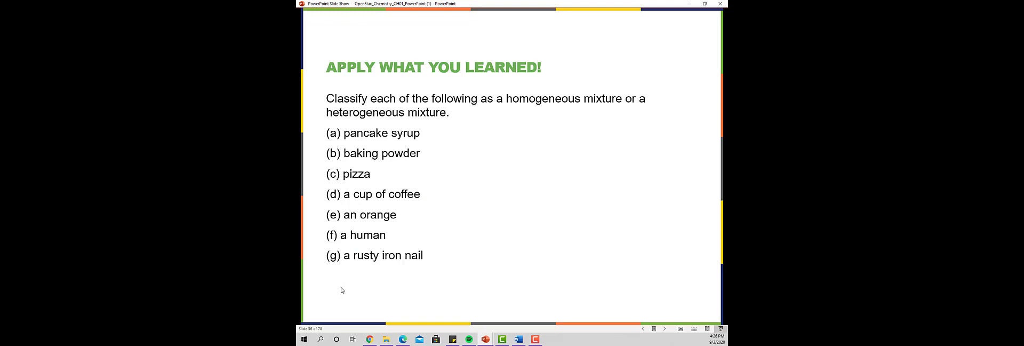
mouse_move(352, 307)
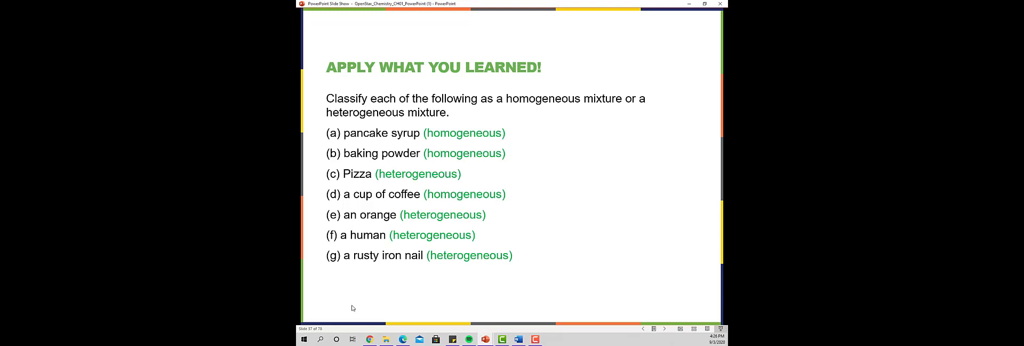
mouse_move(394, 163)
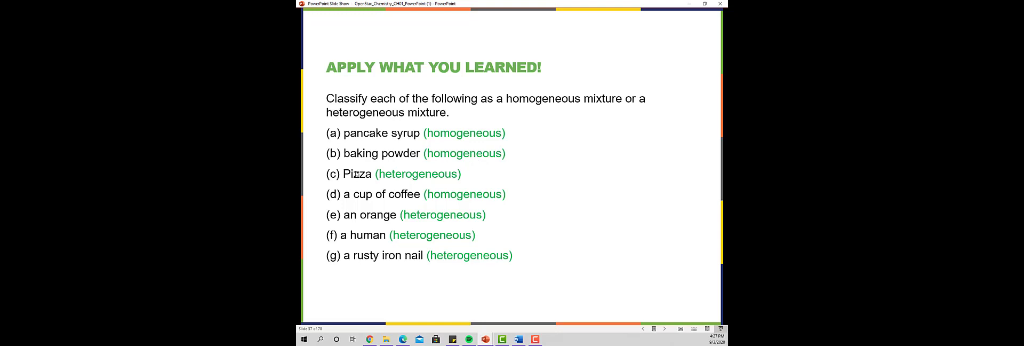
mouse_move(414, 187)
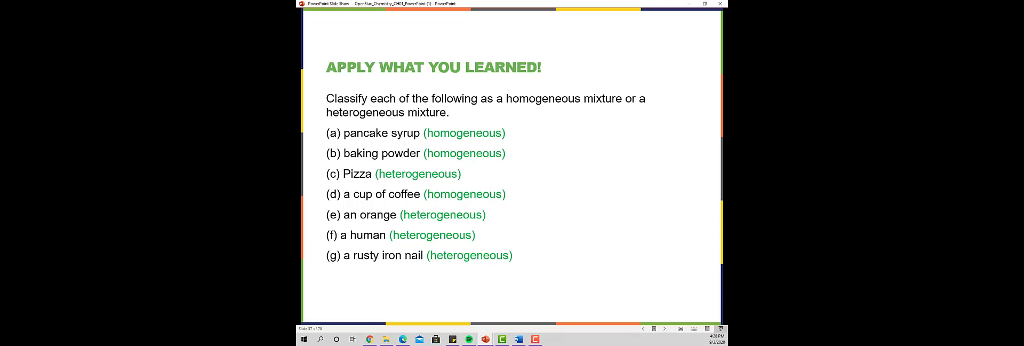
mouse_move(408, 180)
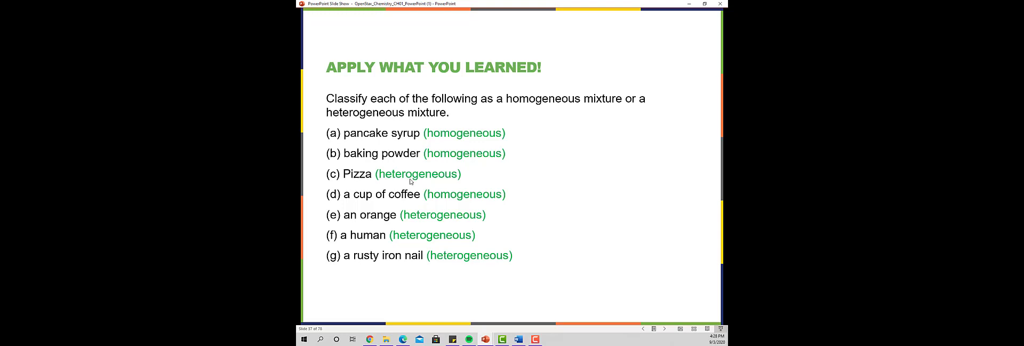
mouse_move(453, 201)
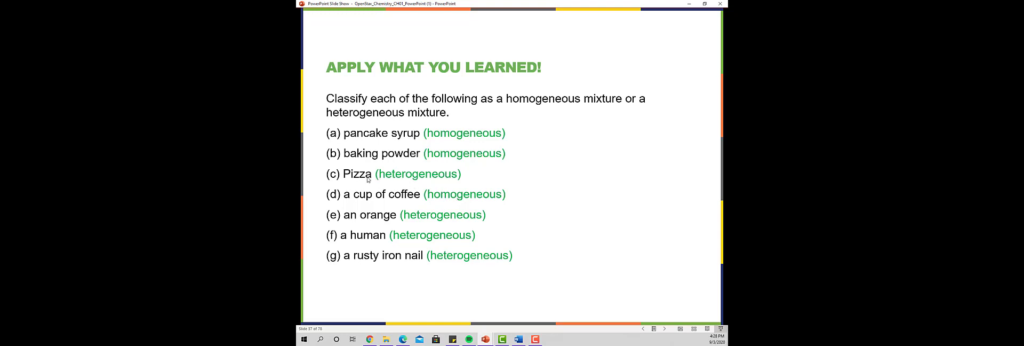
mouse_move(404, 177)
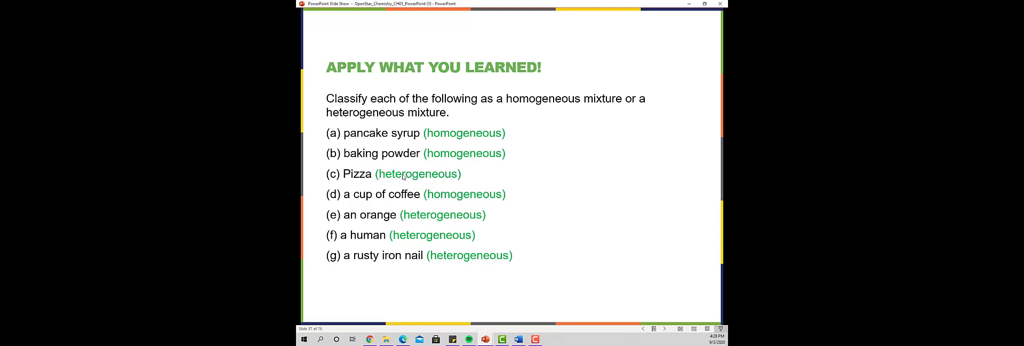
mouse_move(376, 201)
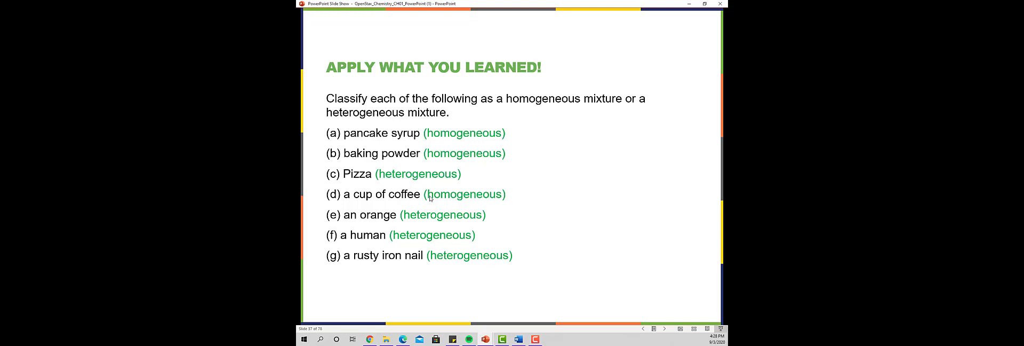
mouse_move(453, 199)
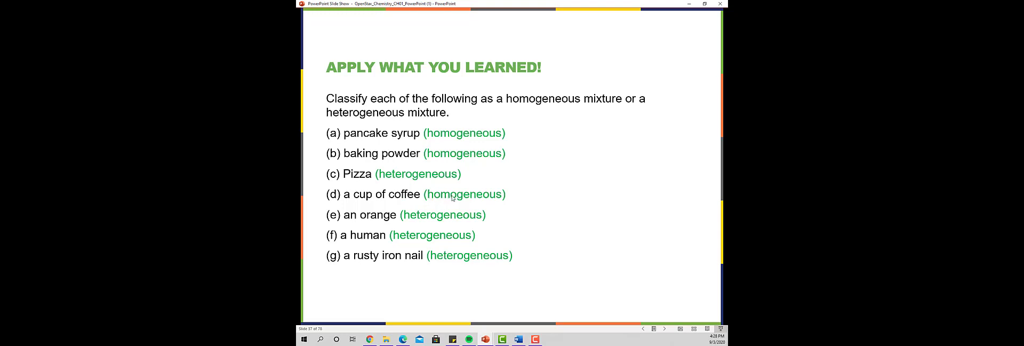
mouse_move(371, 220)
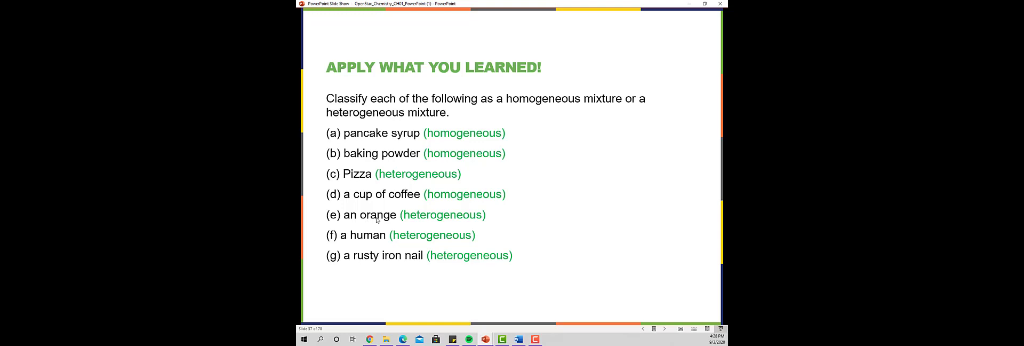
mouse_move(343, 245)
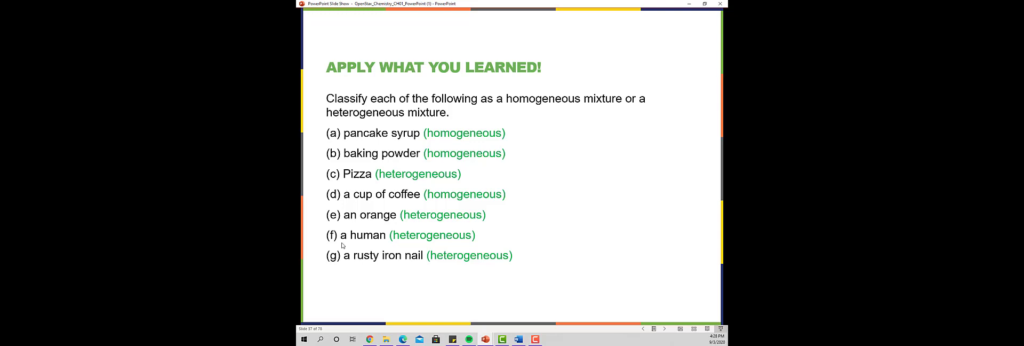
mouse_move(364, 243)
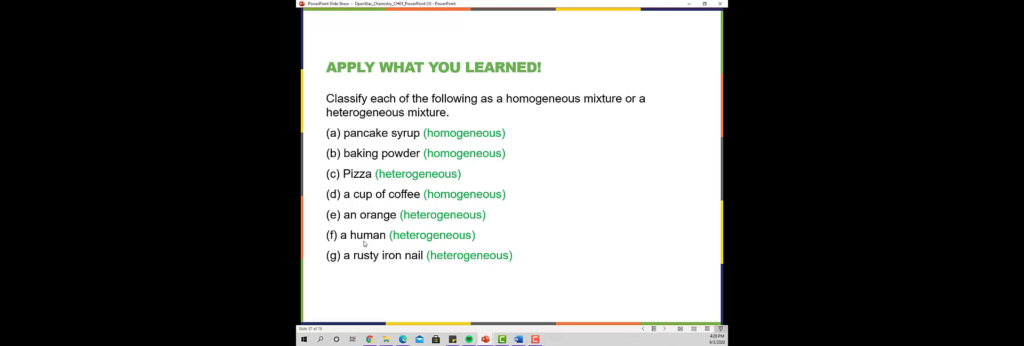
mouse_move(370, 245)
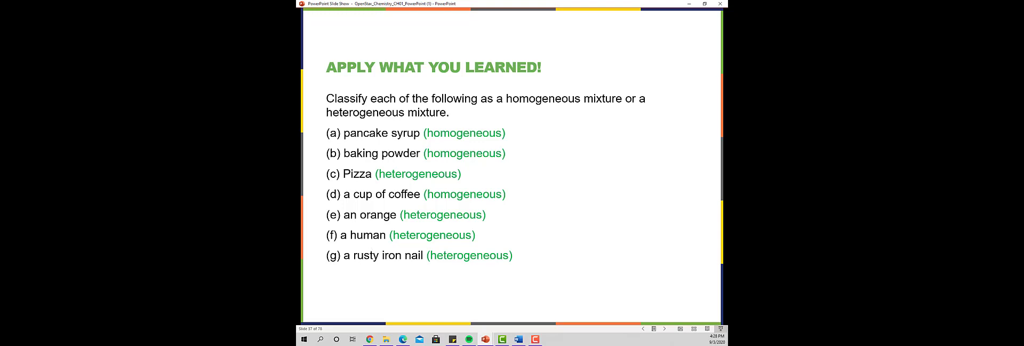
mouse_move(367, 244)
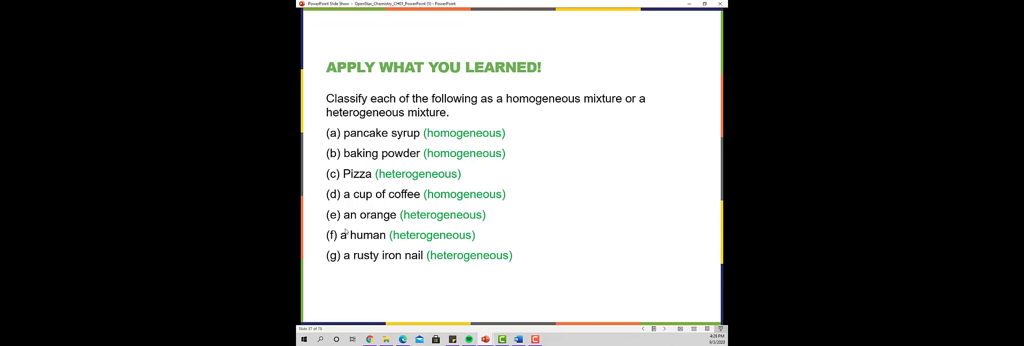
mouse_move(401, 256)
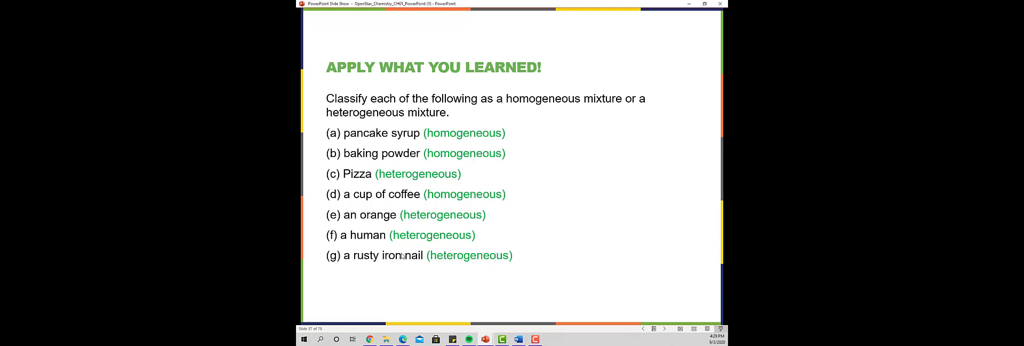
mouse_move(385, 238)
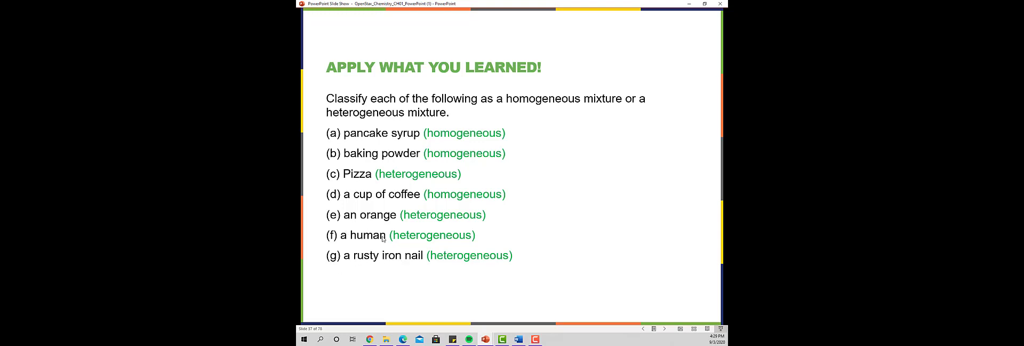
mouse_move(449, 175)
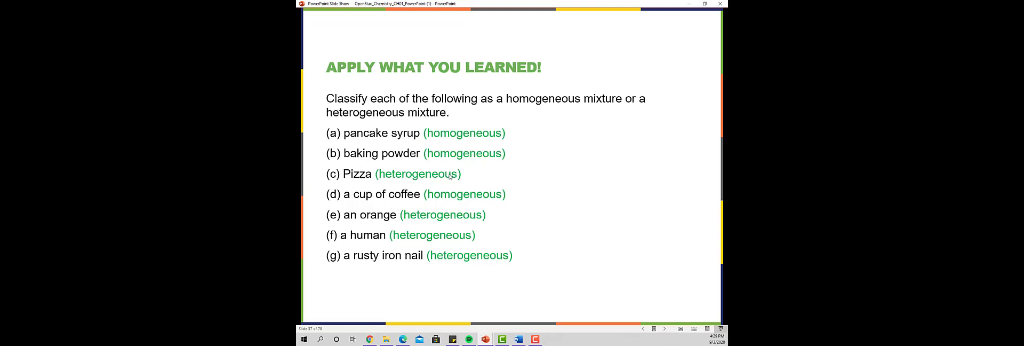